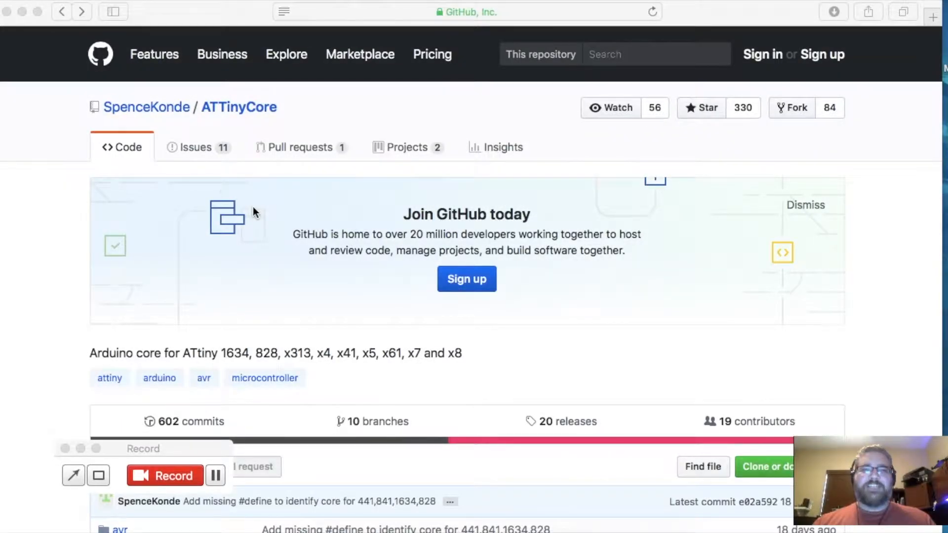
mouse_move(233, 131)
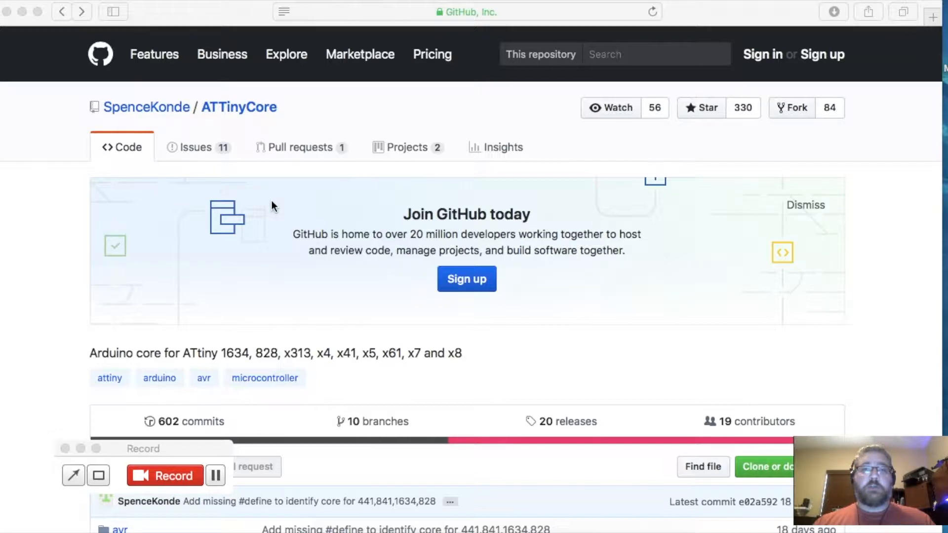
mouse_move(283, 235)
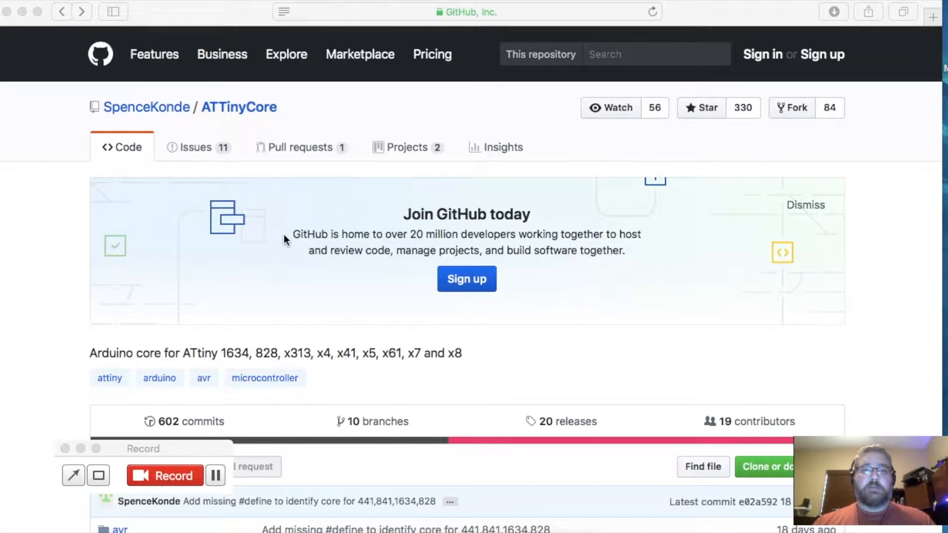
mouse_move(257, 125)
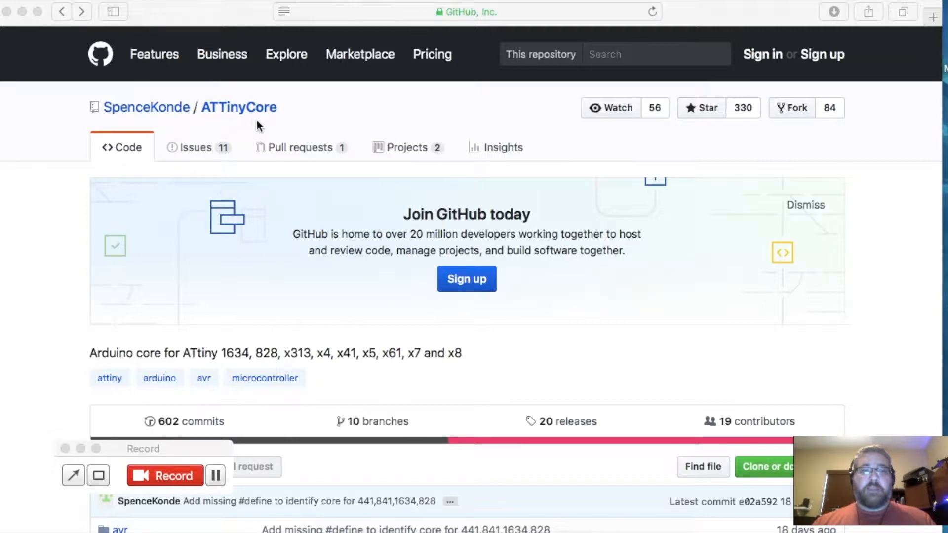
mouse_move(316, 116)
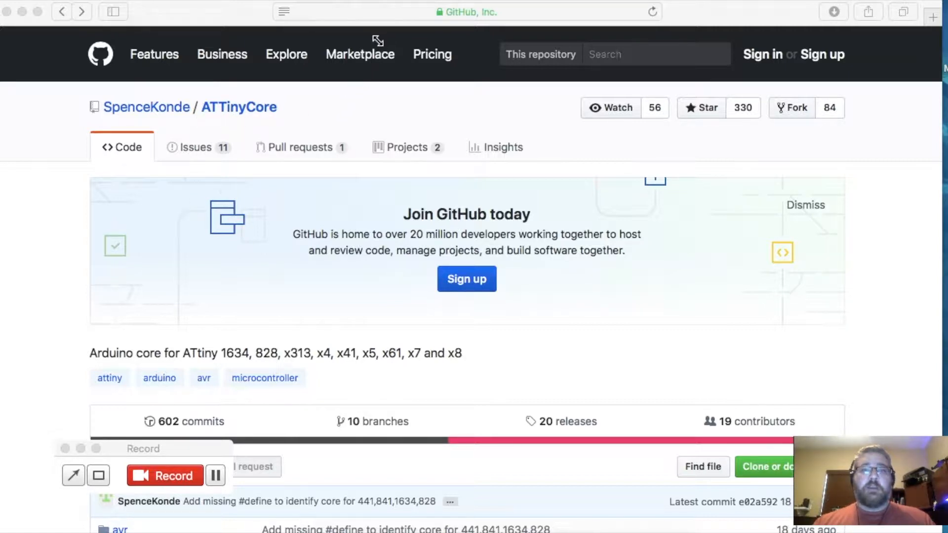
mouse_move(348, 254)
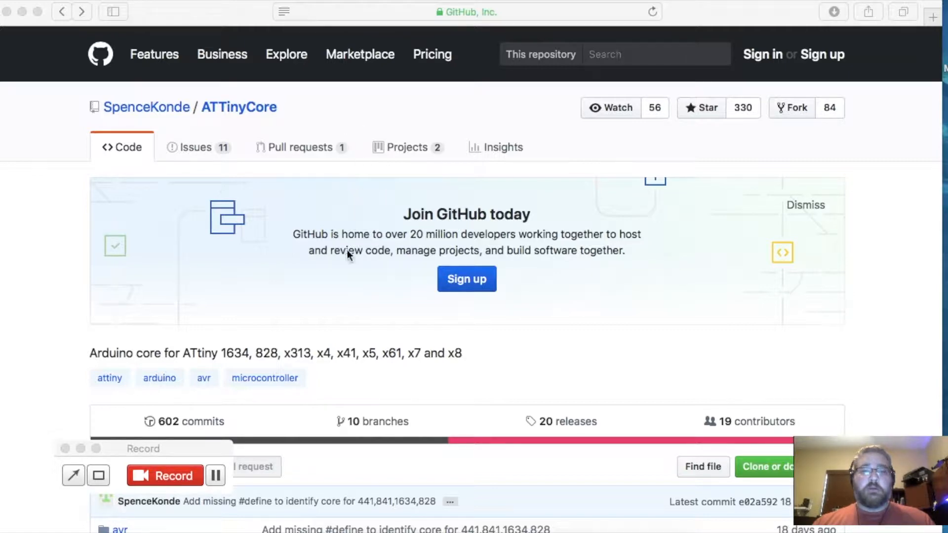
Reach the README's Installation link and view Installation.md with the board manager URL
scroll("down", 3)
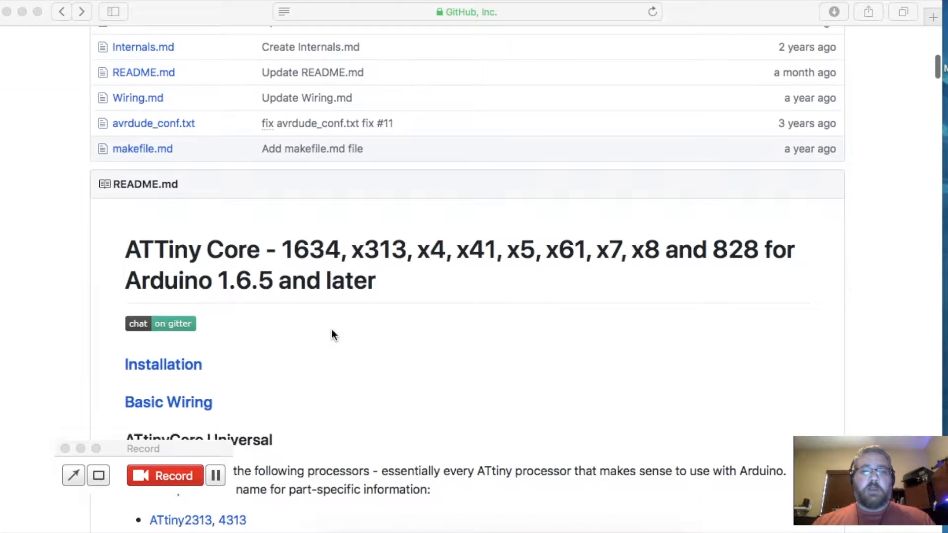
mouse_move(163, 365)
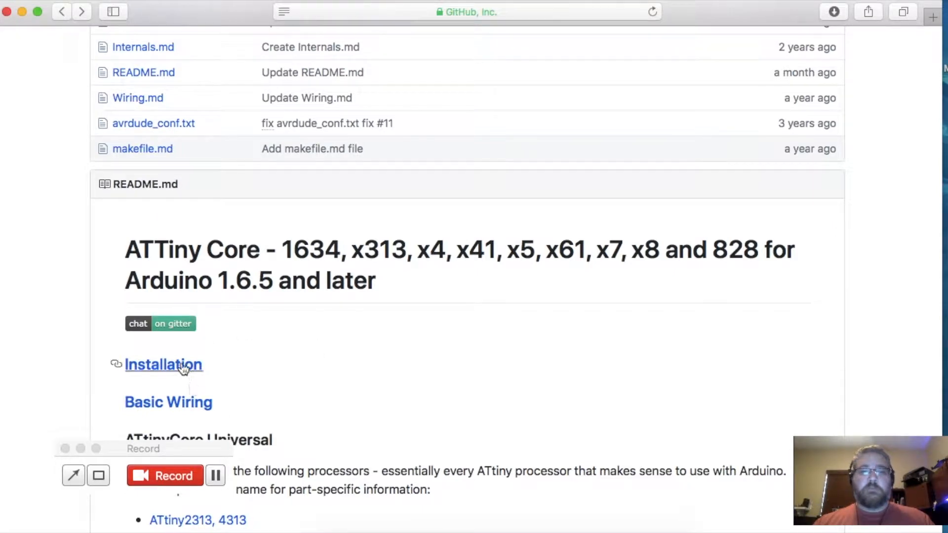
left_click(163, 365)
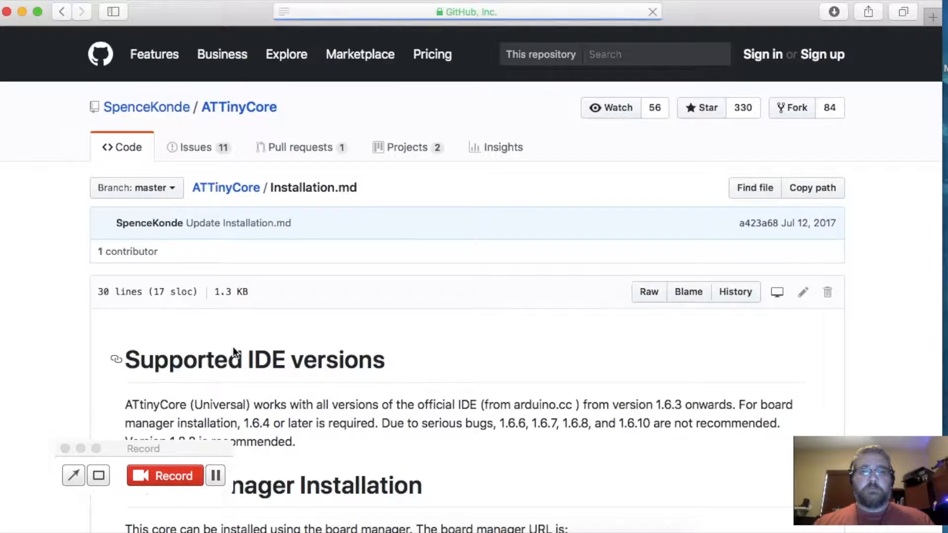
scroll("down", 3)
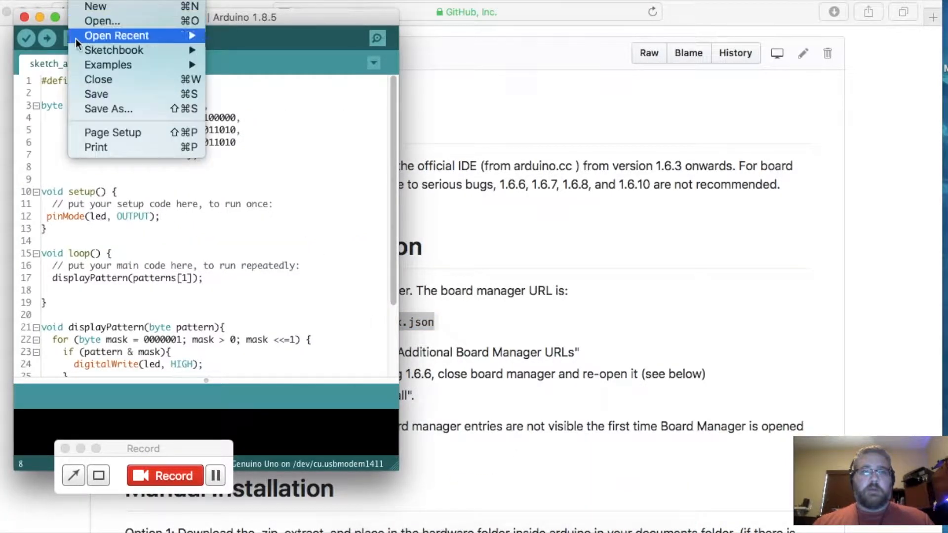
left_click(36, 18)
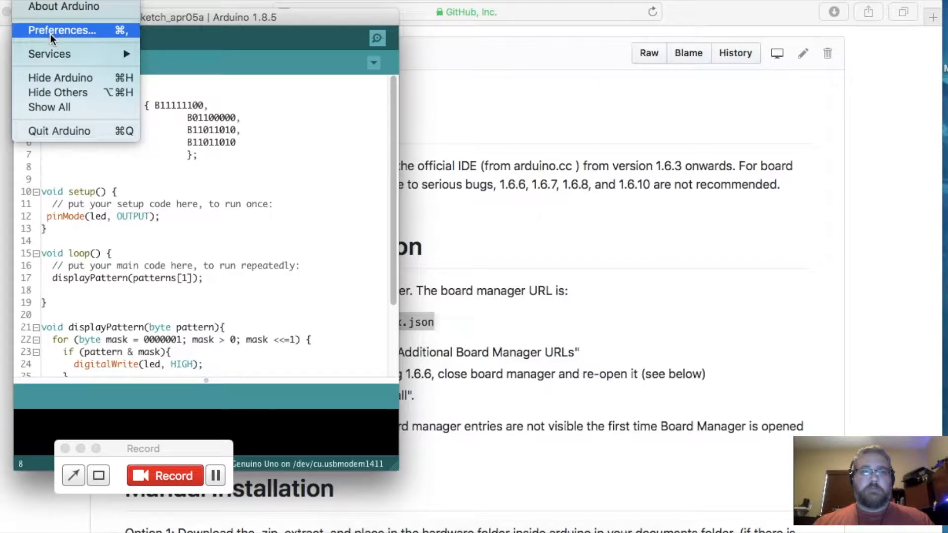
left_click(62, 31)
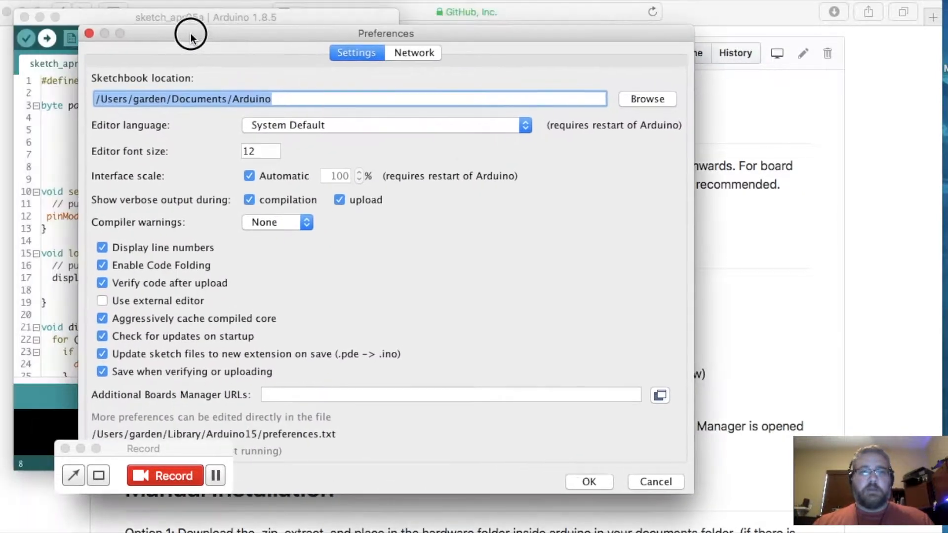
left_click(450, 395)
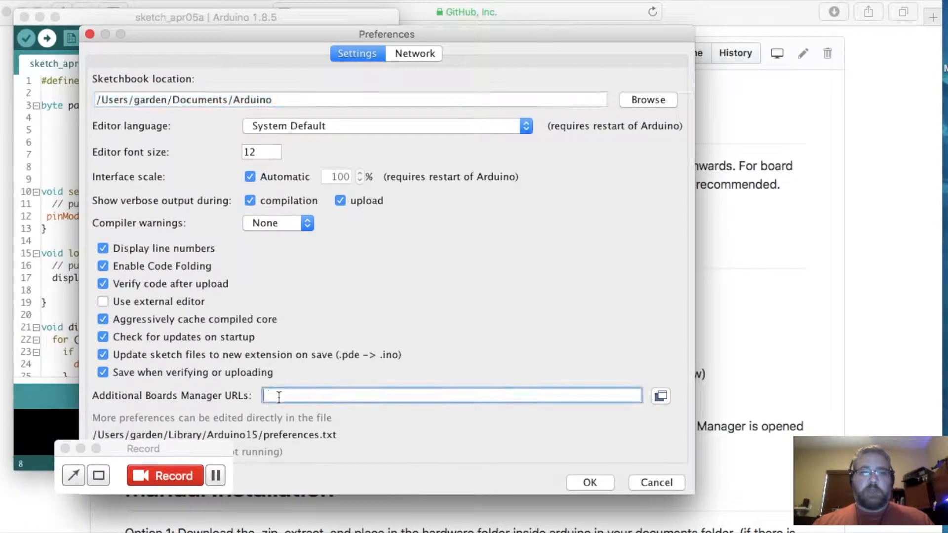
mouse_move(324, 404)
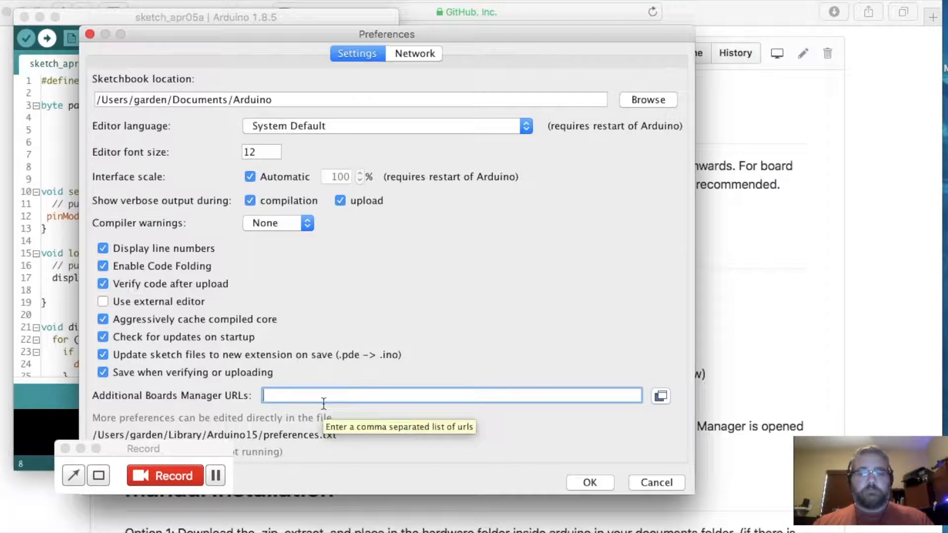
type("http://drazzy.com/package_drazzy.com_index.json")
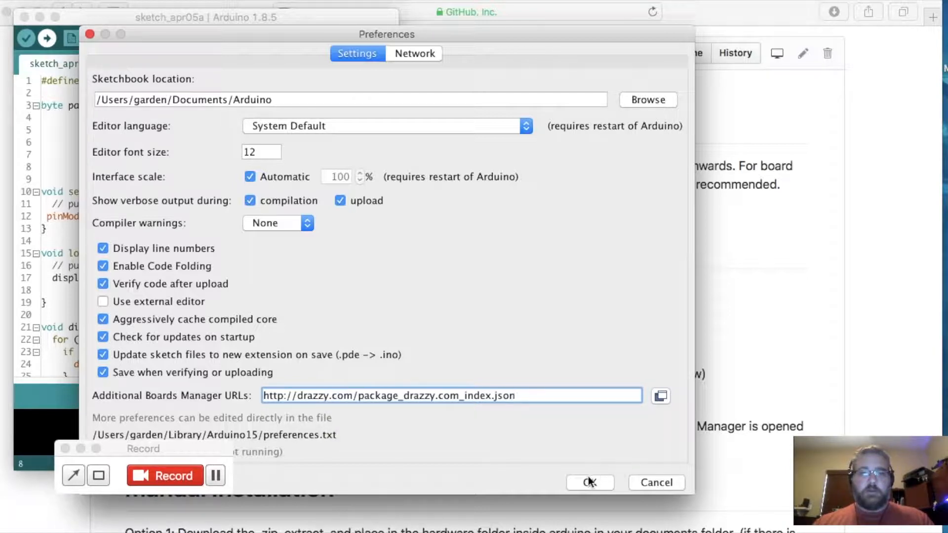
left_click(589, 483)
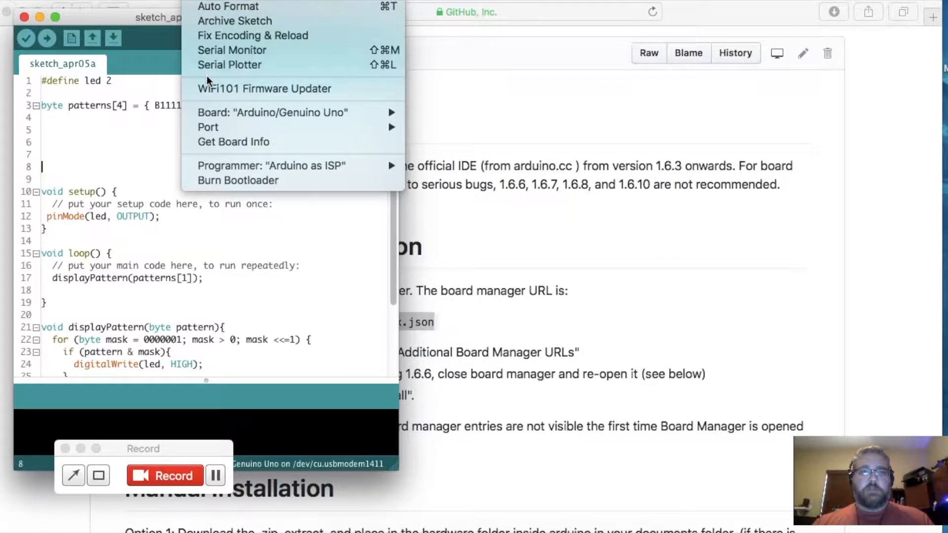
mouse_move(273, 112)
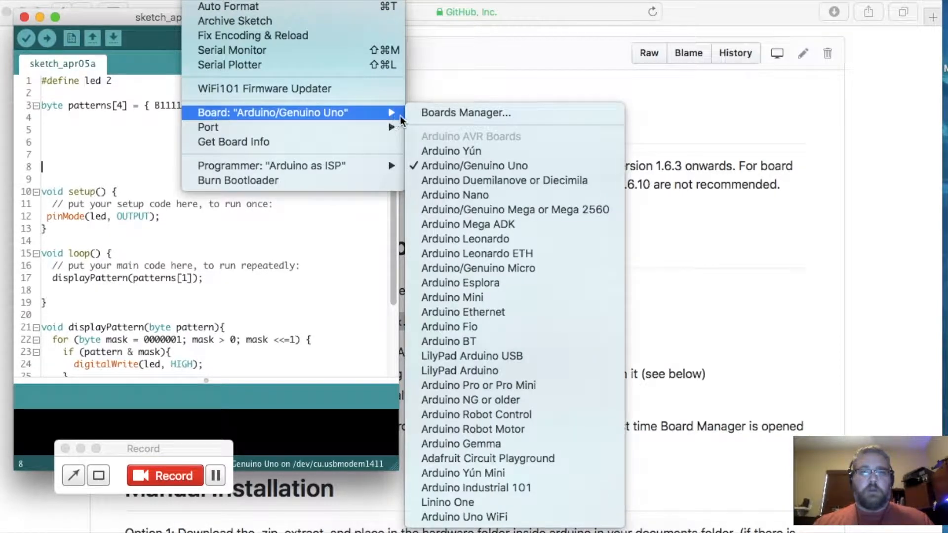
Search Boards Manager for 'att', install ATTinyCore 1.1.5 and close the manager
left_click(464, 113)
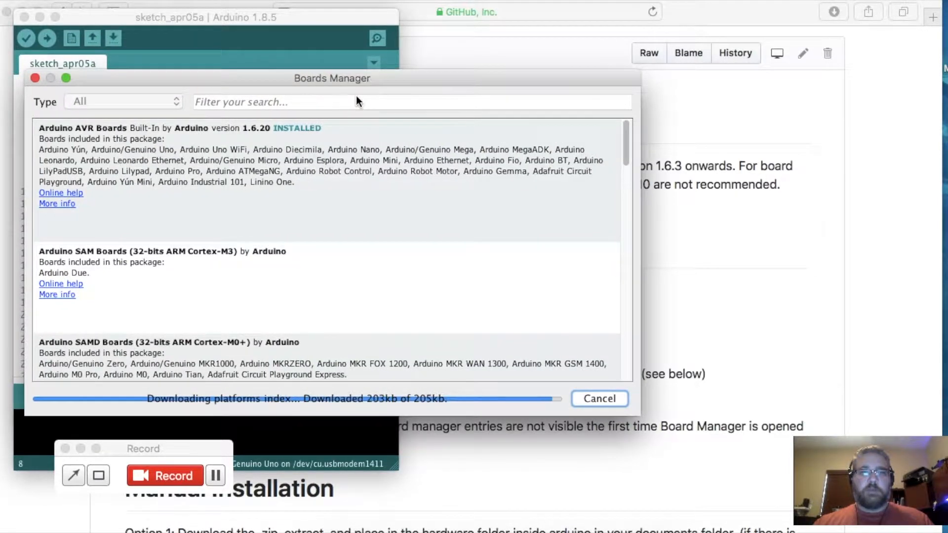
mouse_move(272, 268)
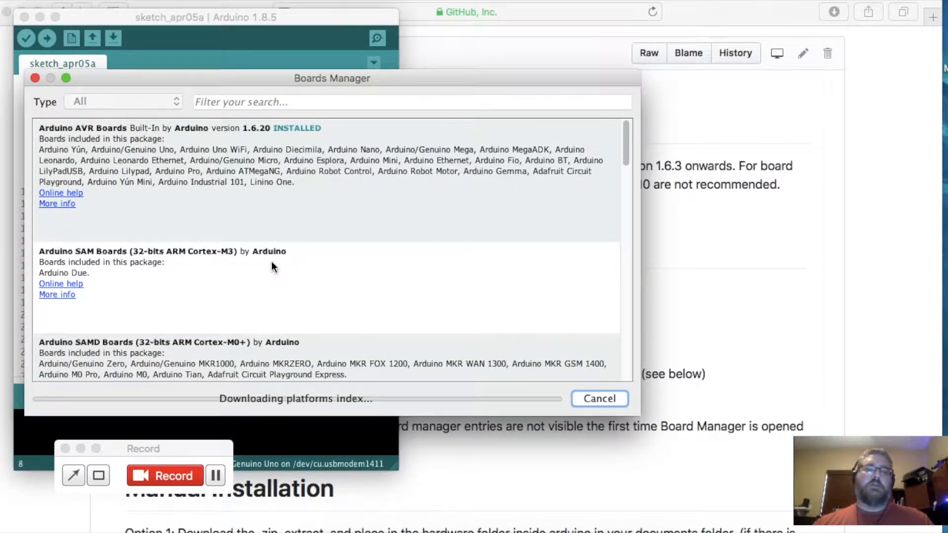
left_click(411, 102)
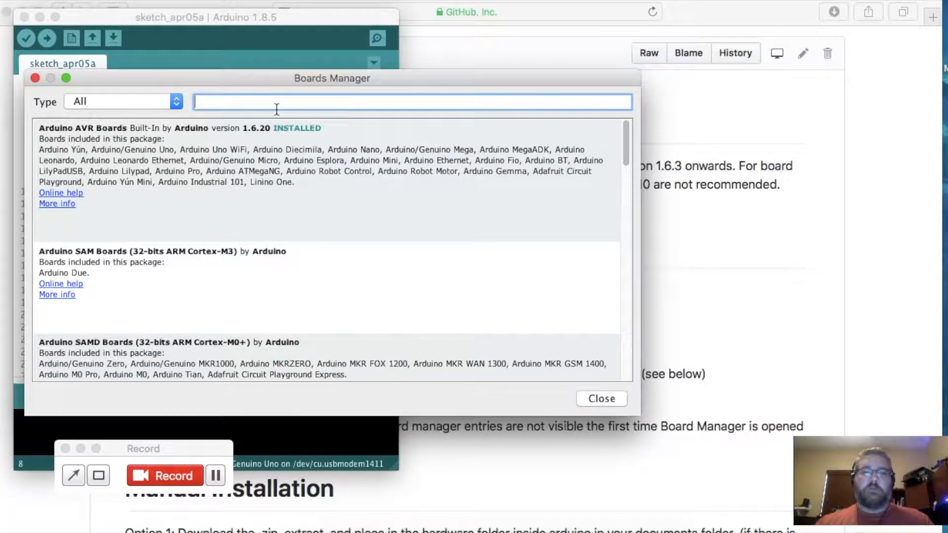
type("att")
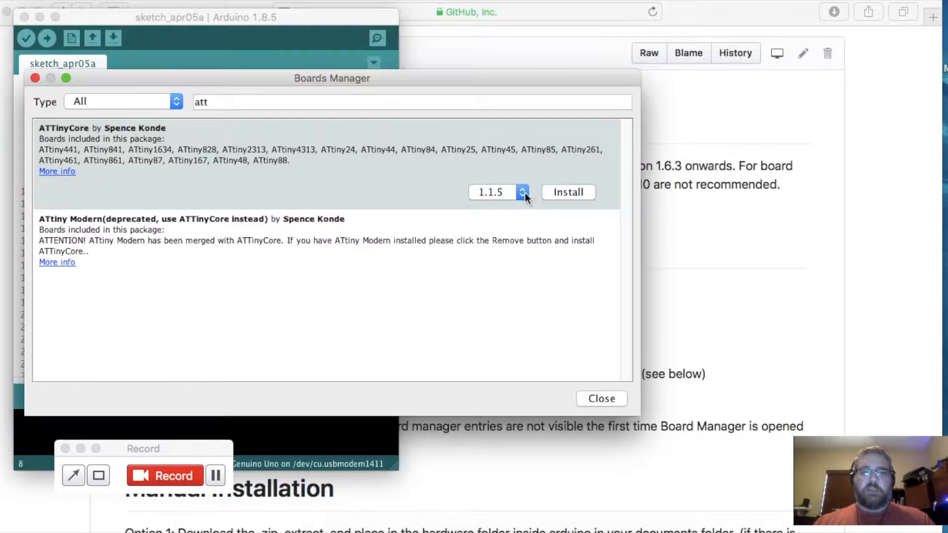
left_click(567, 192)
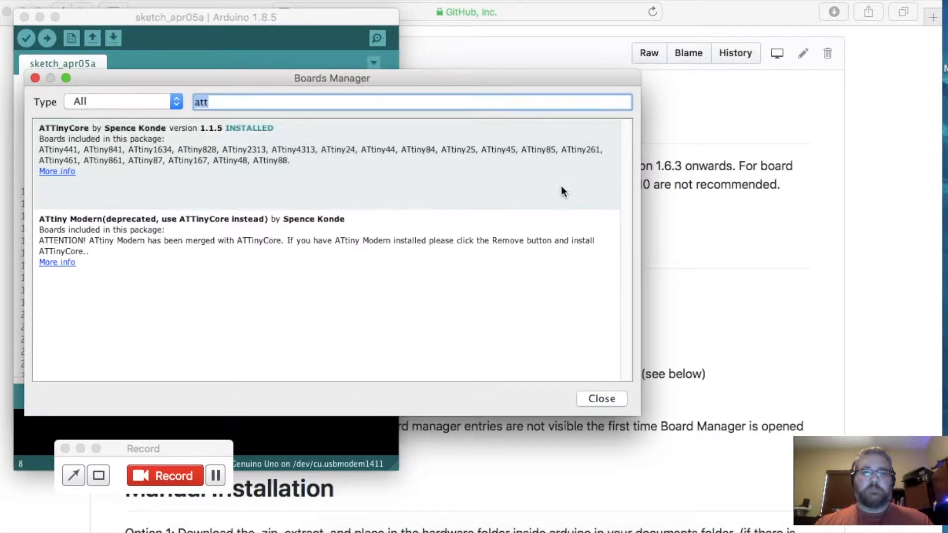
left_click(602, 398)
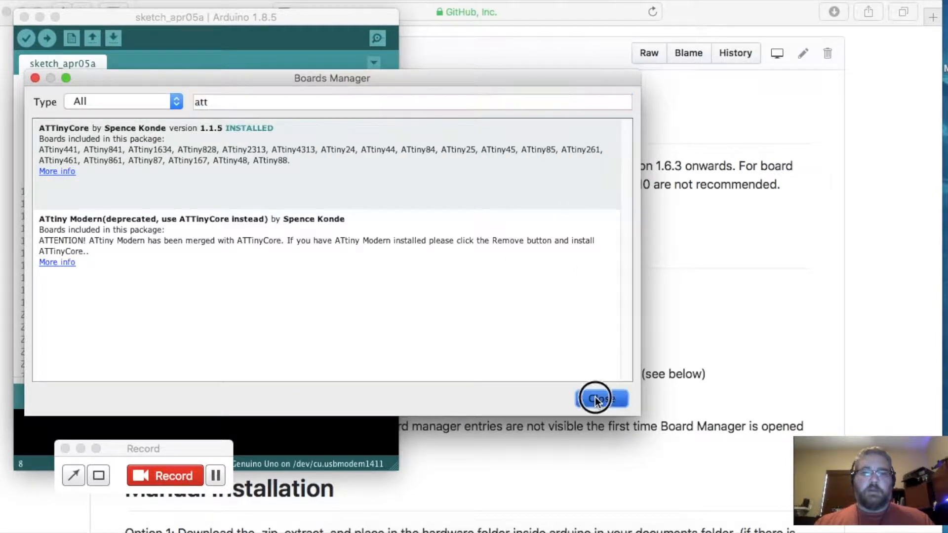
left_click(601, 399)
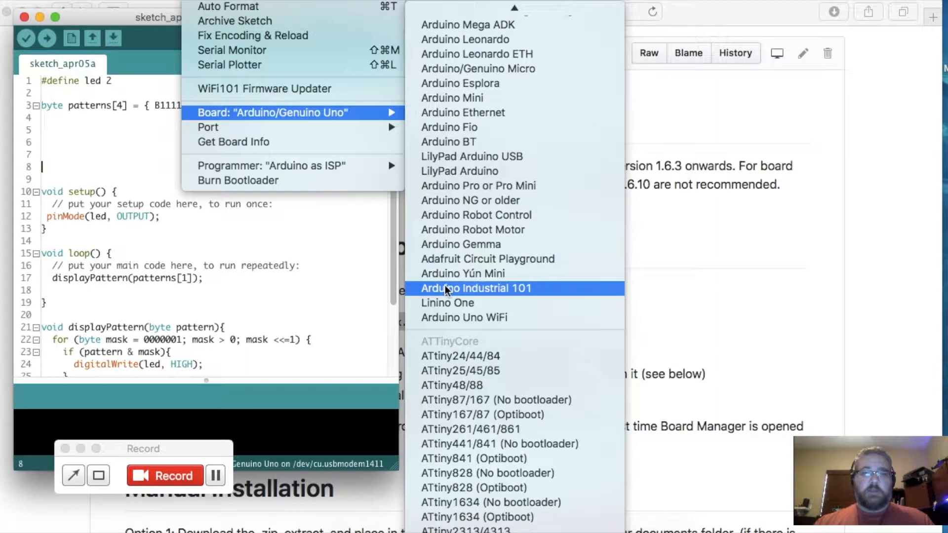
mouse_move(465, 360)
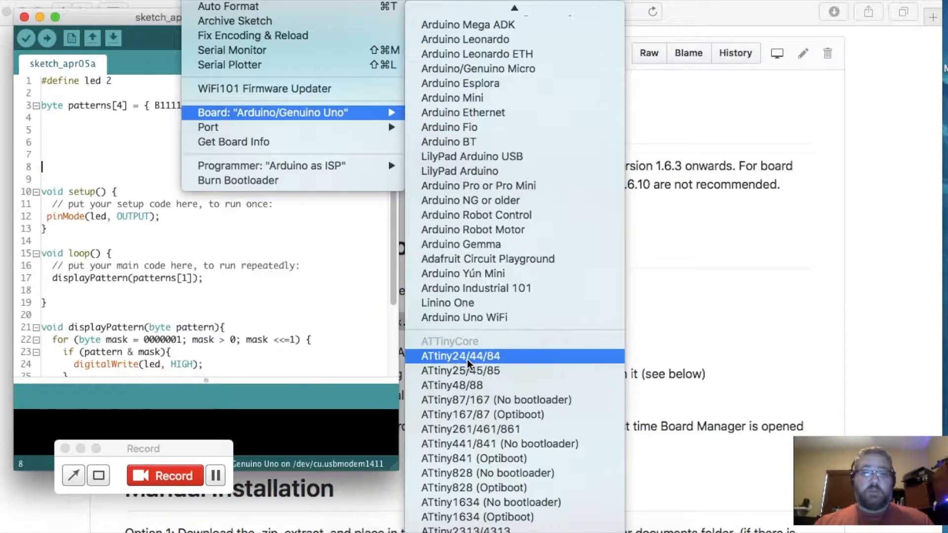
Select ATtiny24/44/84 under ATTinyCore as the target board
left_click(461, 356)
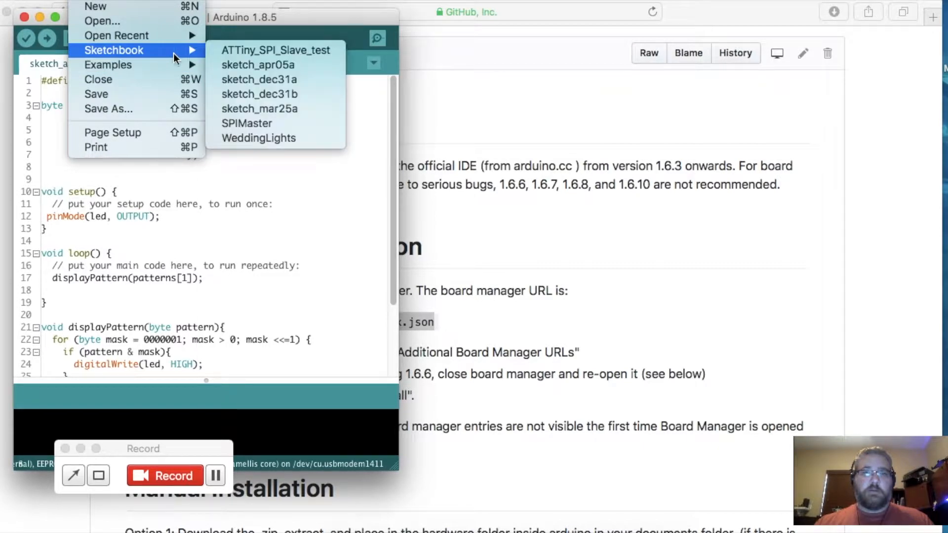
Load WeddingLights from the Sketchbook and read down through its header comments
left_click(259, 139)
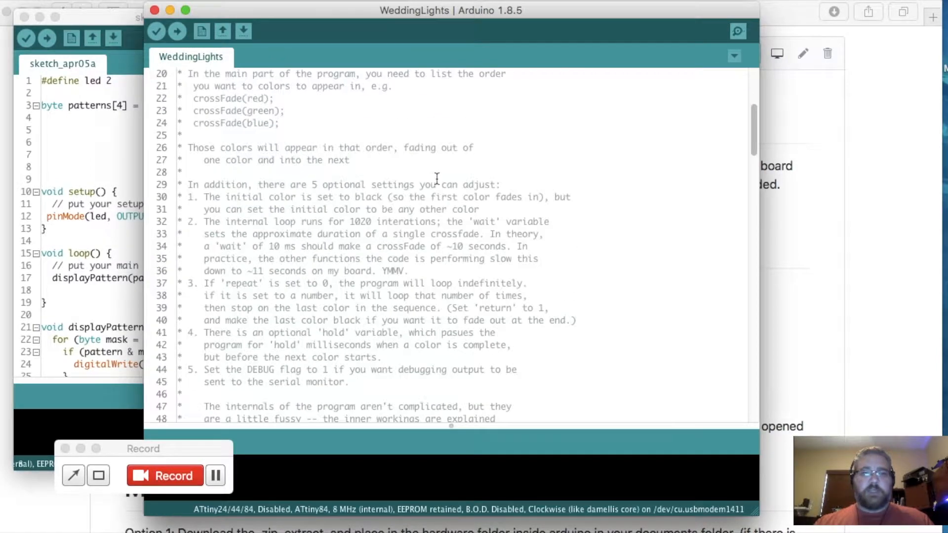
scroll("down", 3)
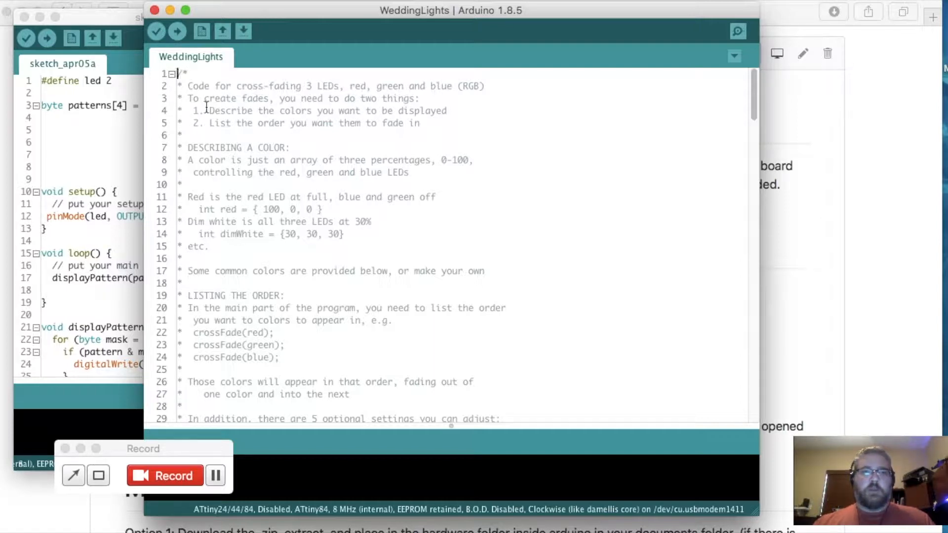
scroll("down", 3)
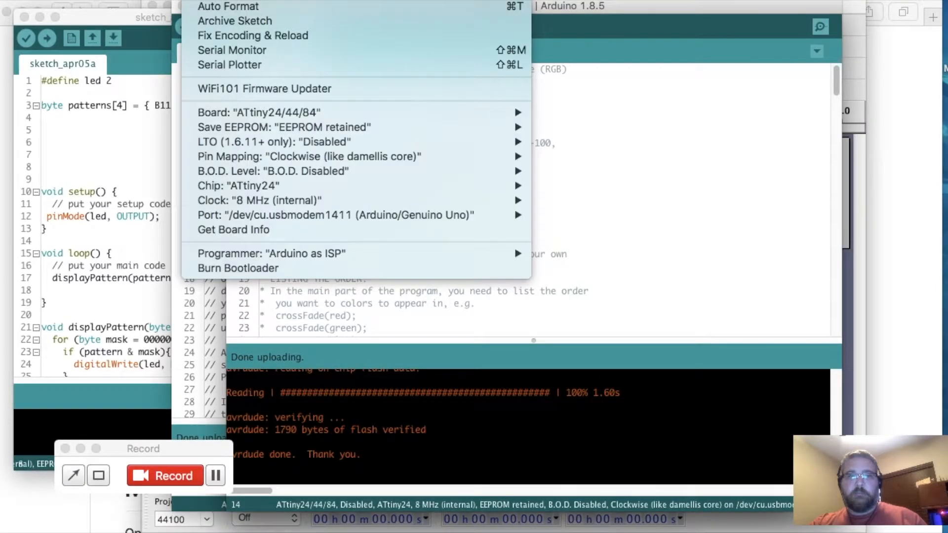
mouse_move(308, 156)
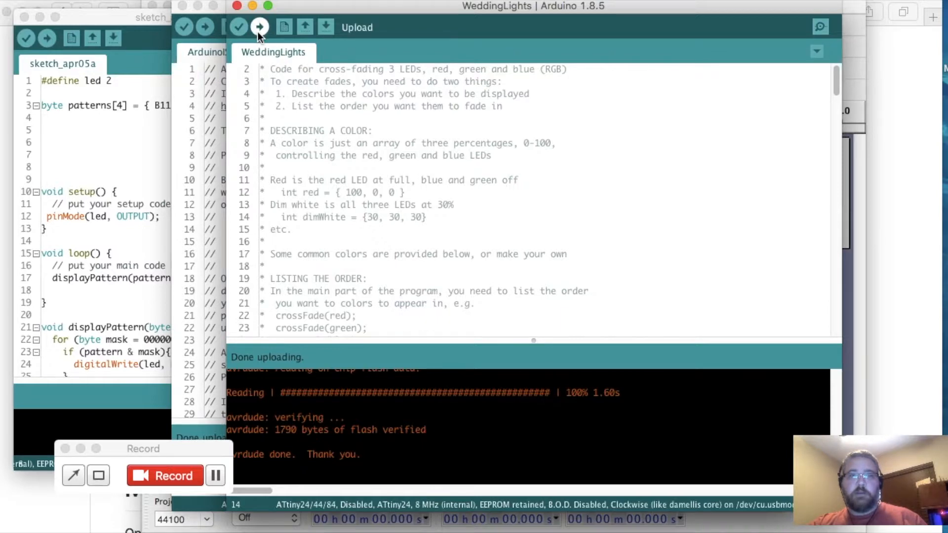
Upload WeddingLights to the ATtiny24, ending with 1718 bytes of flash verified
left_click(259, 27)
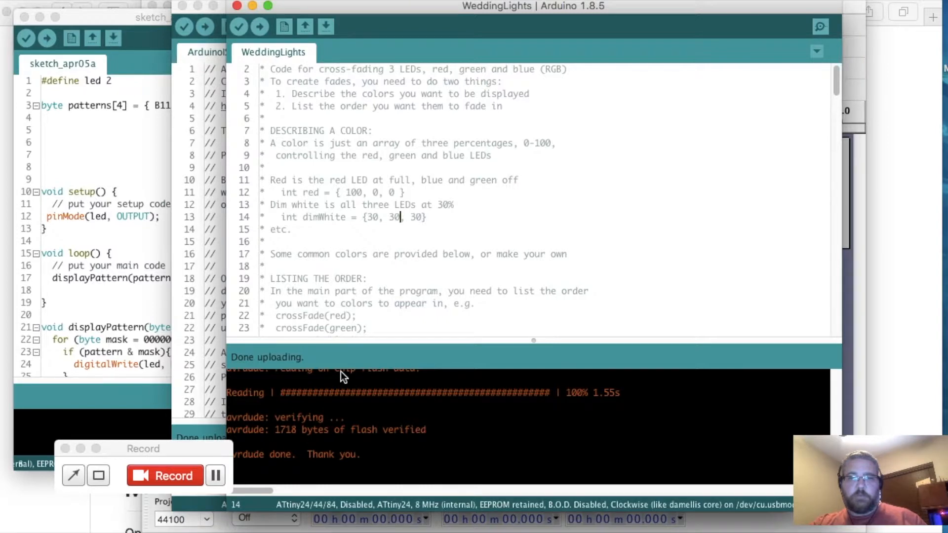
mouse_move(370, 432)
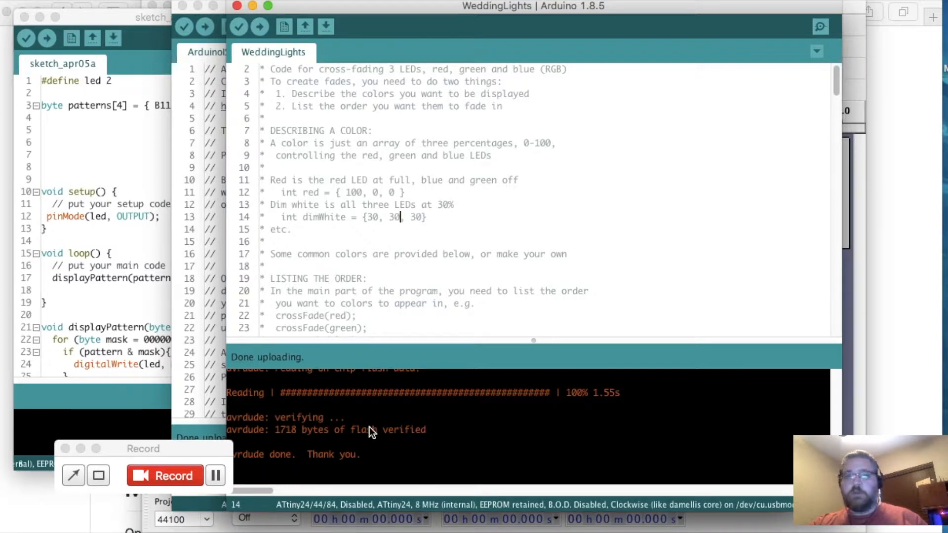